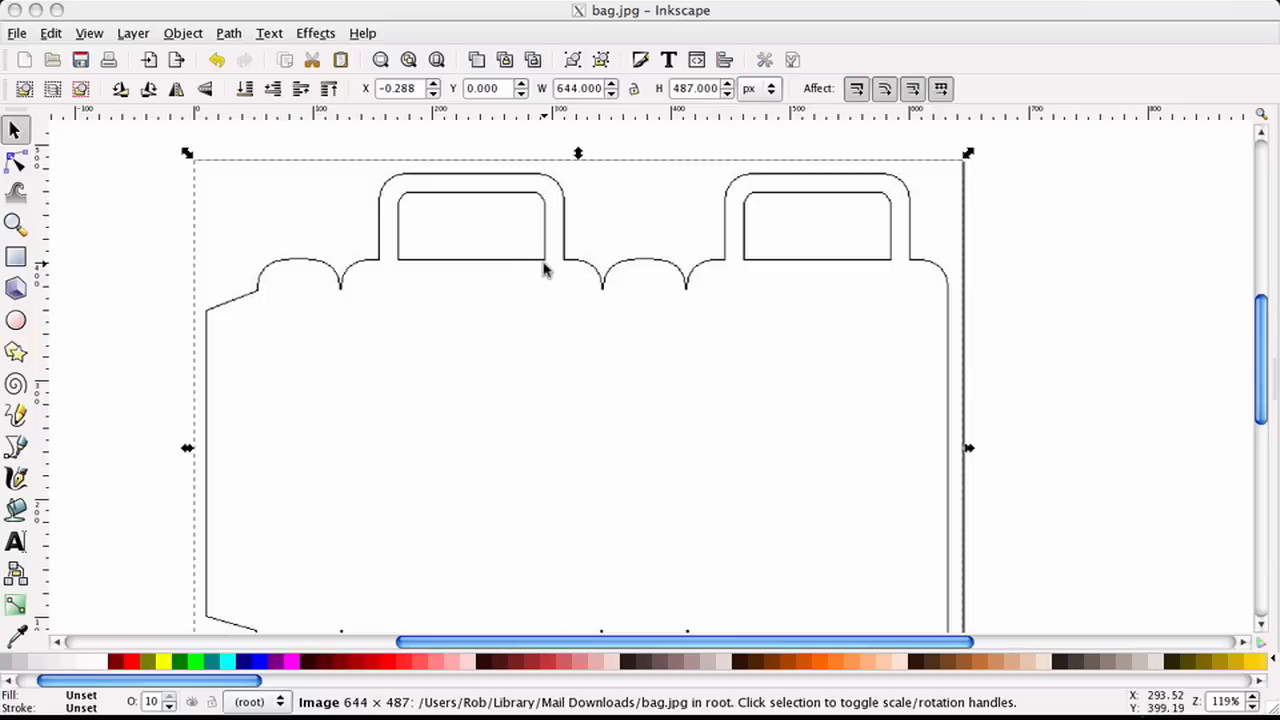
mouse_move(543, 270)
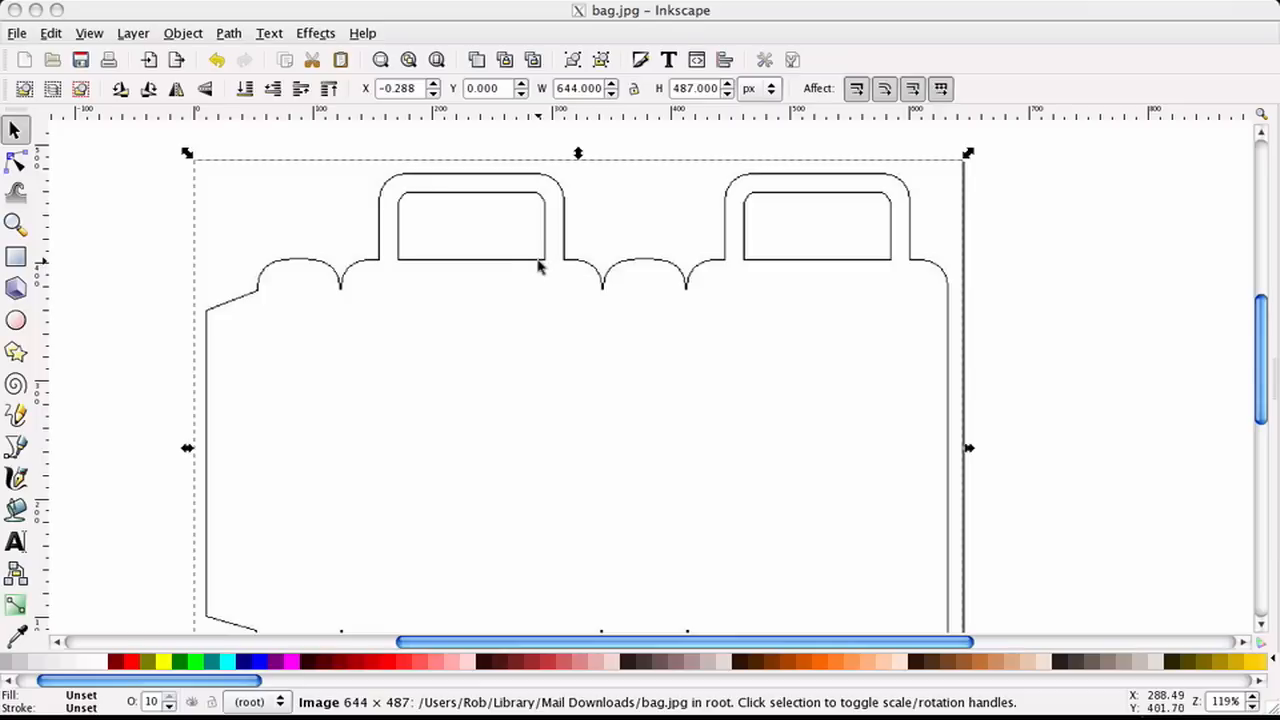
Drag the bag.jpg image a little left and down on the canvas.
drag(540, 267, 528, 263)
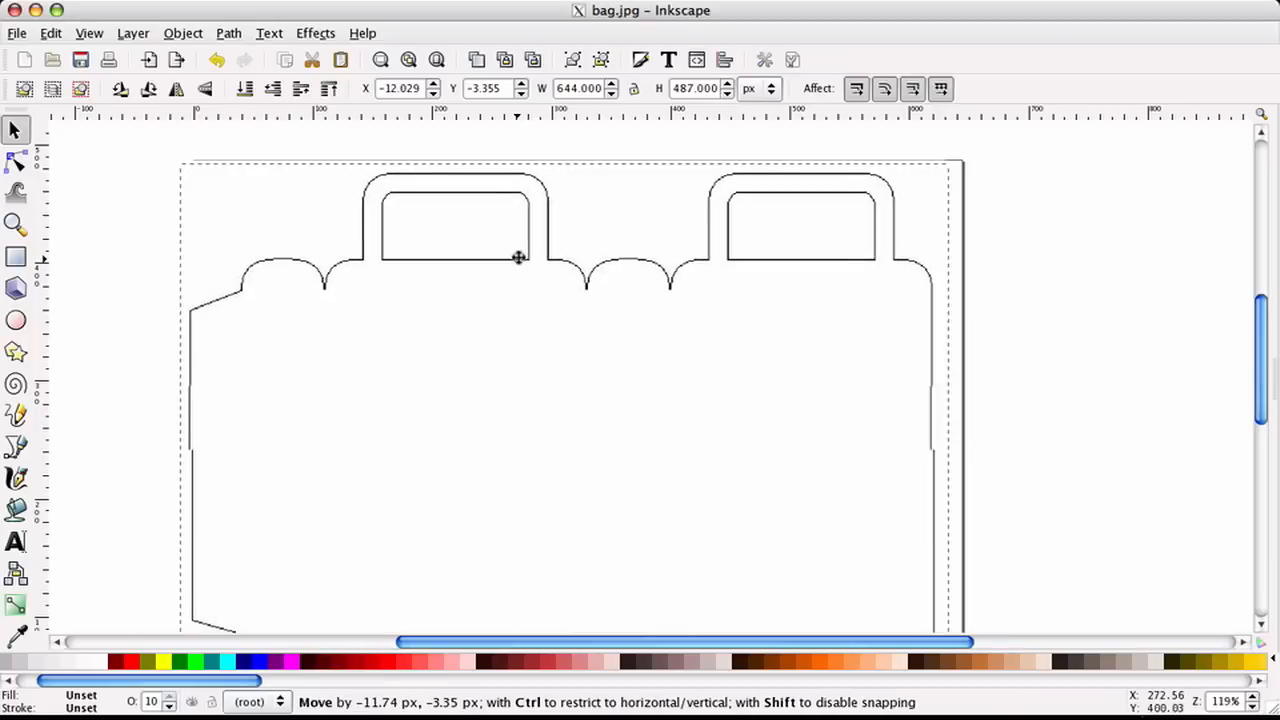
drag(519, 257, 527, 252)
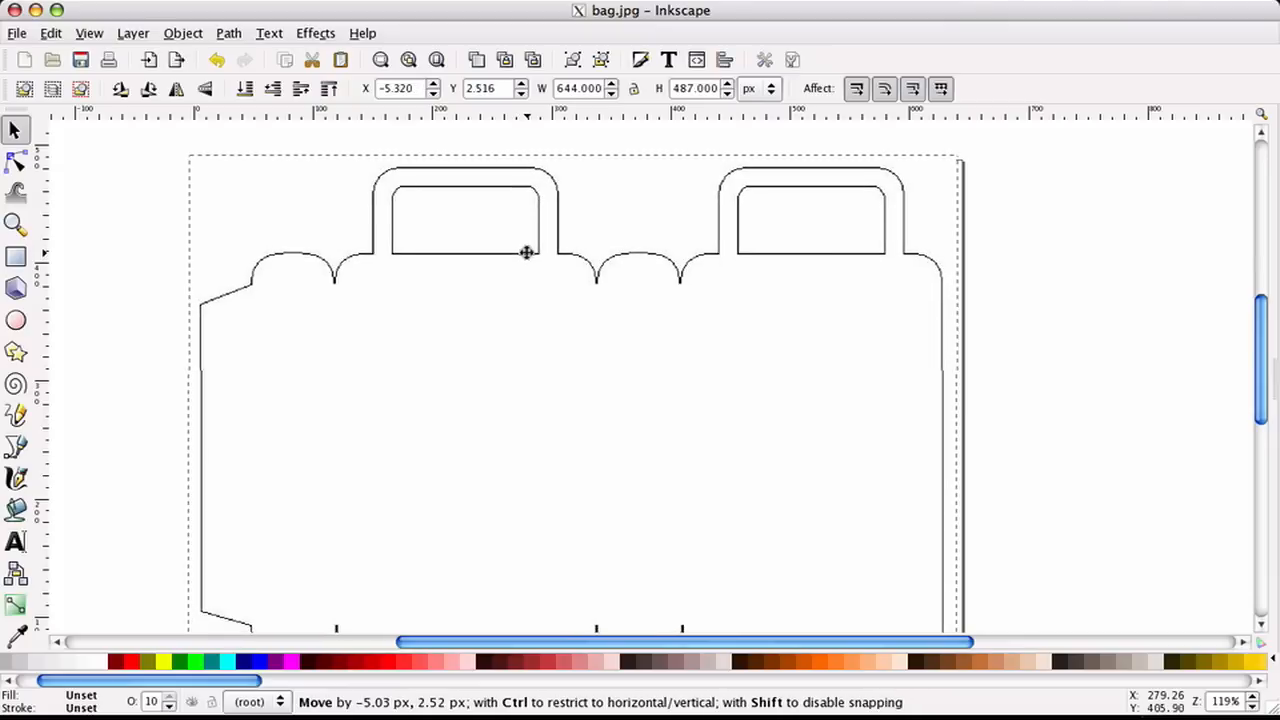
drag(527, 252, 521, 254)
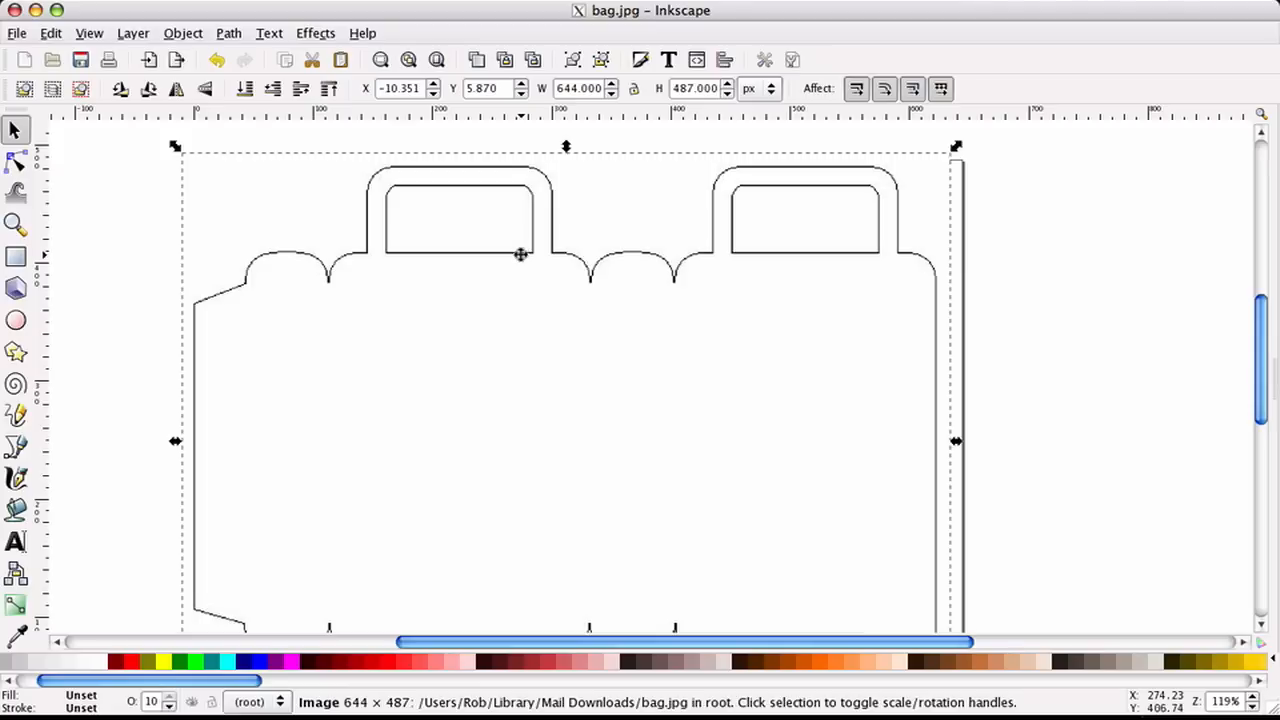
mouse_move(470, 325)
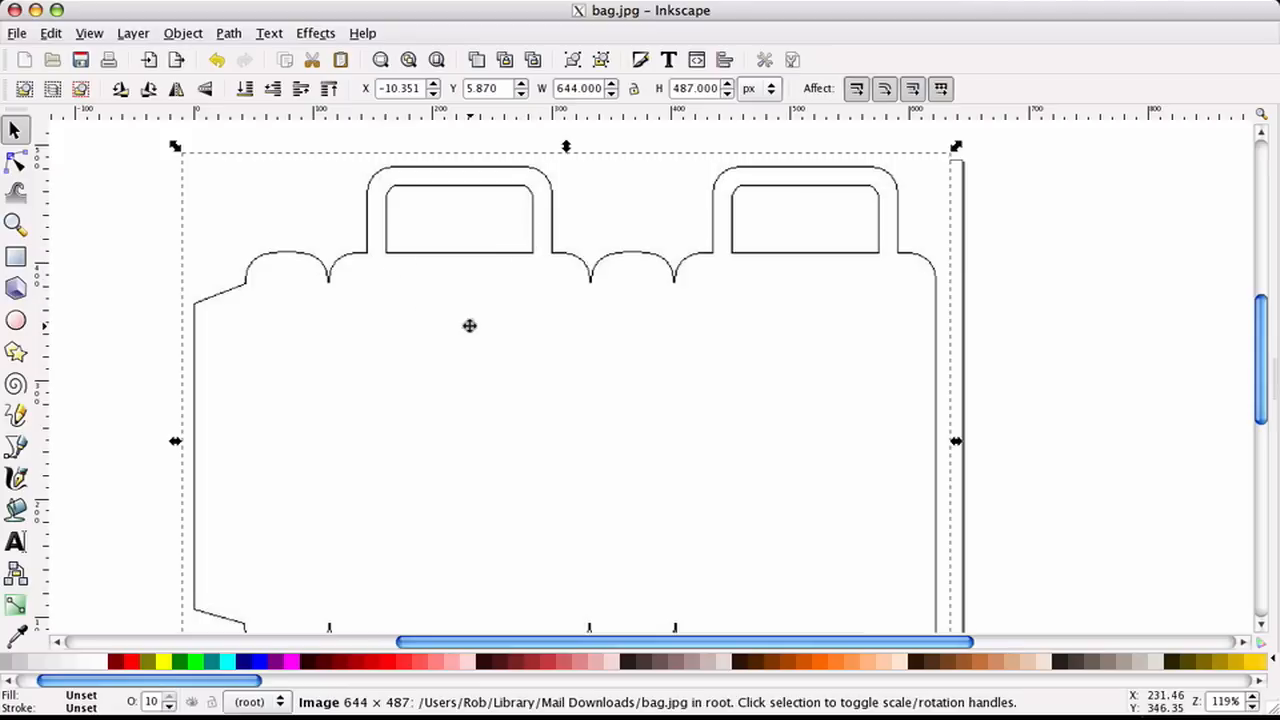
mouse_move(426, 348)
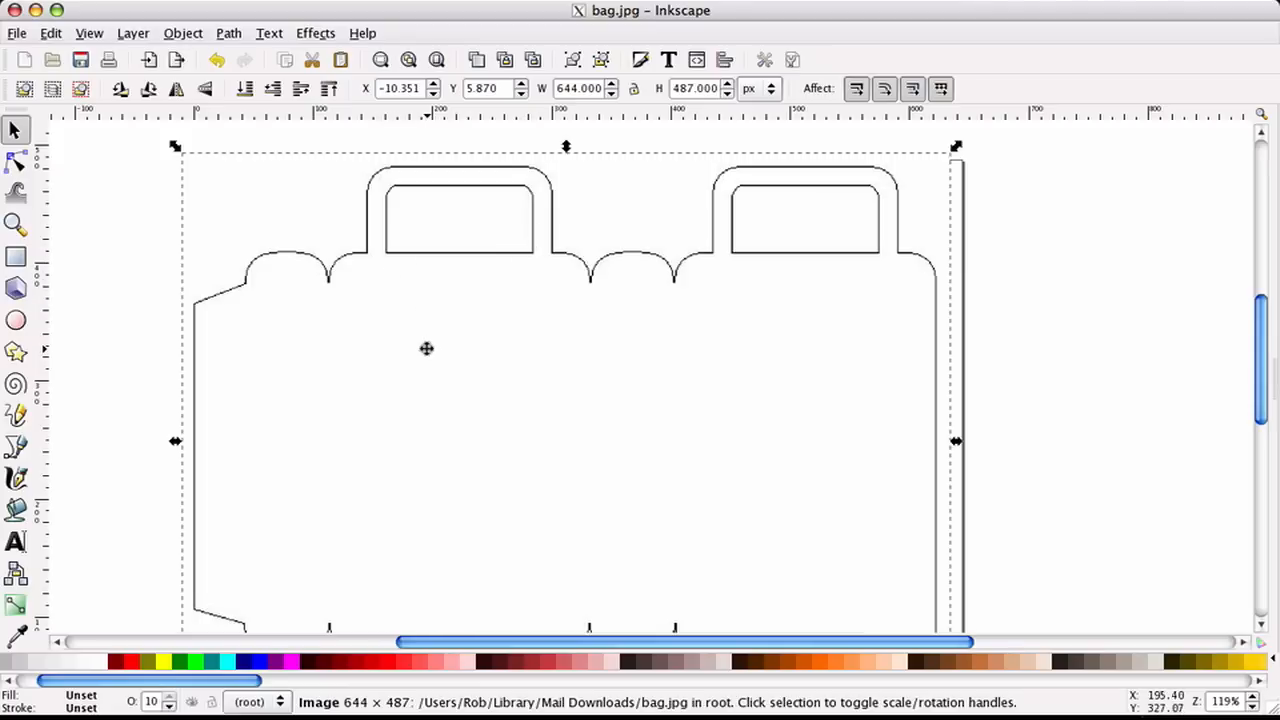
mouse_move(384, 252)
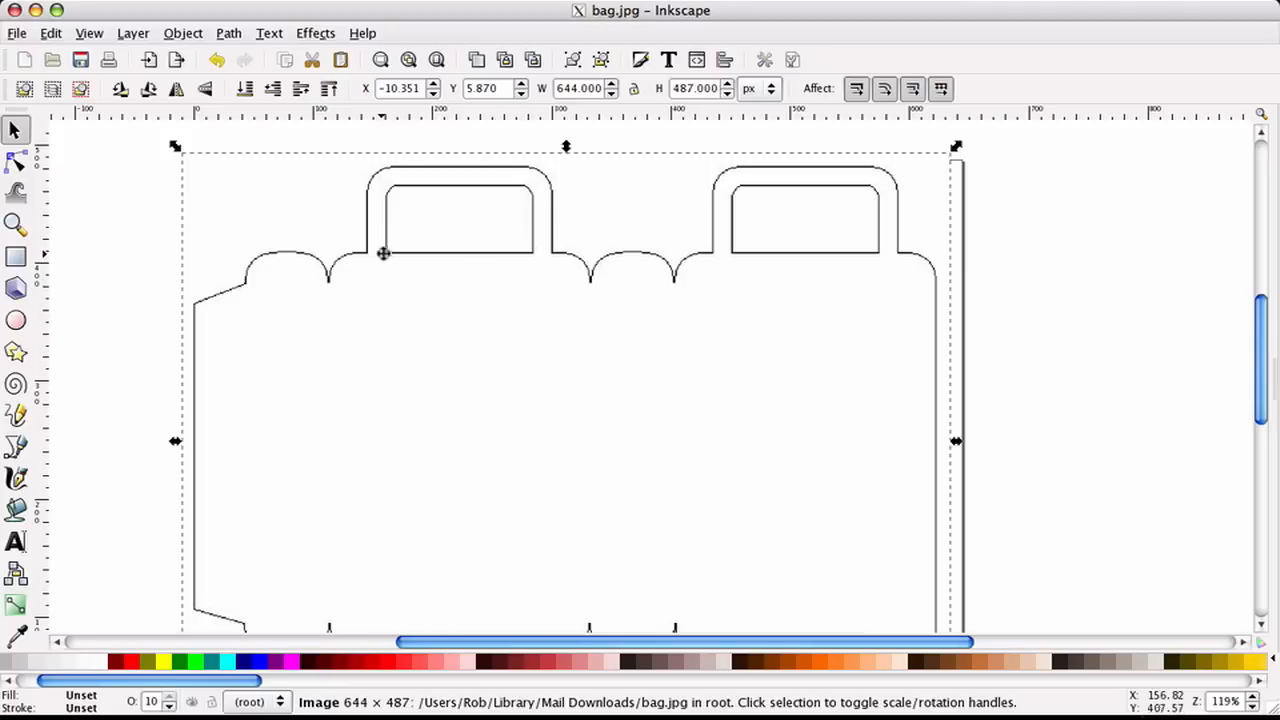
mouse_move(443, 275)
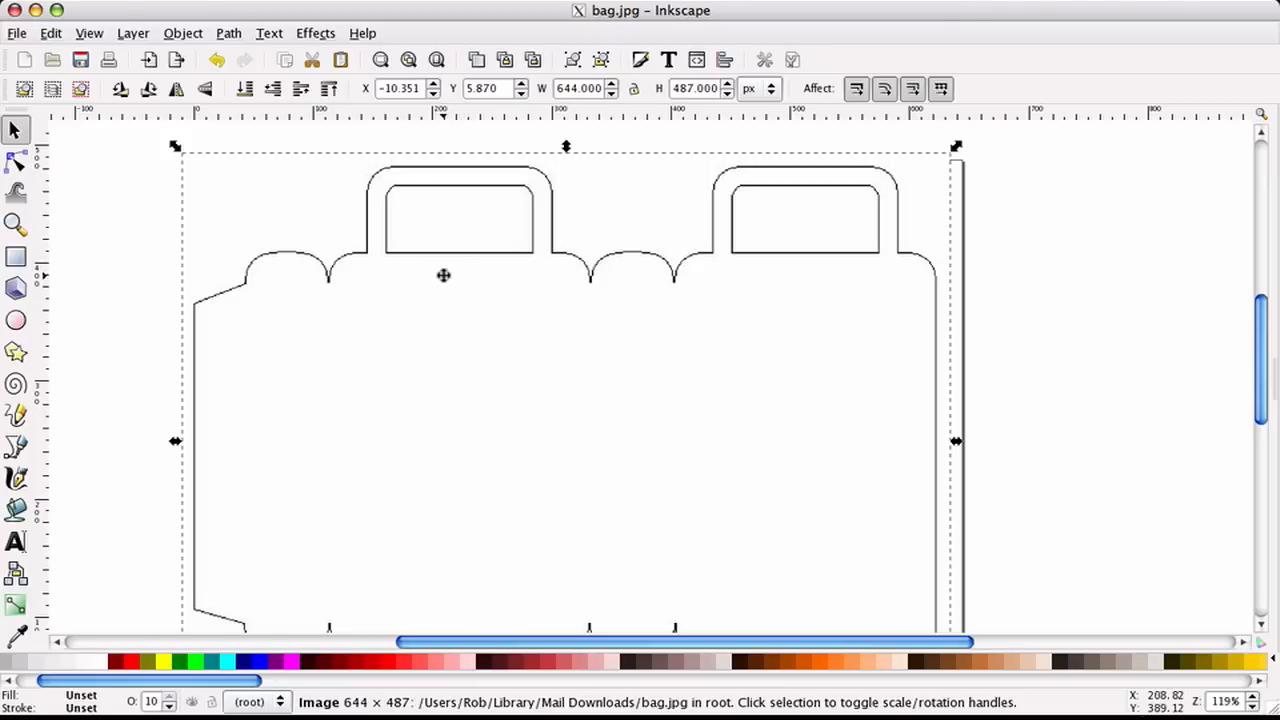
mouse_move(564, 369)
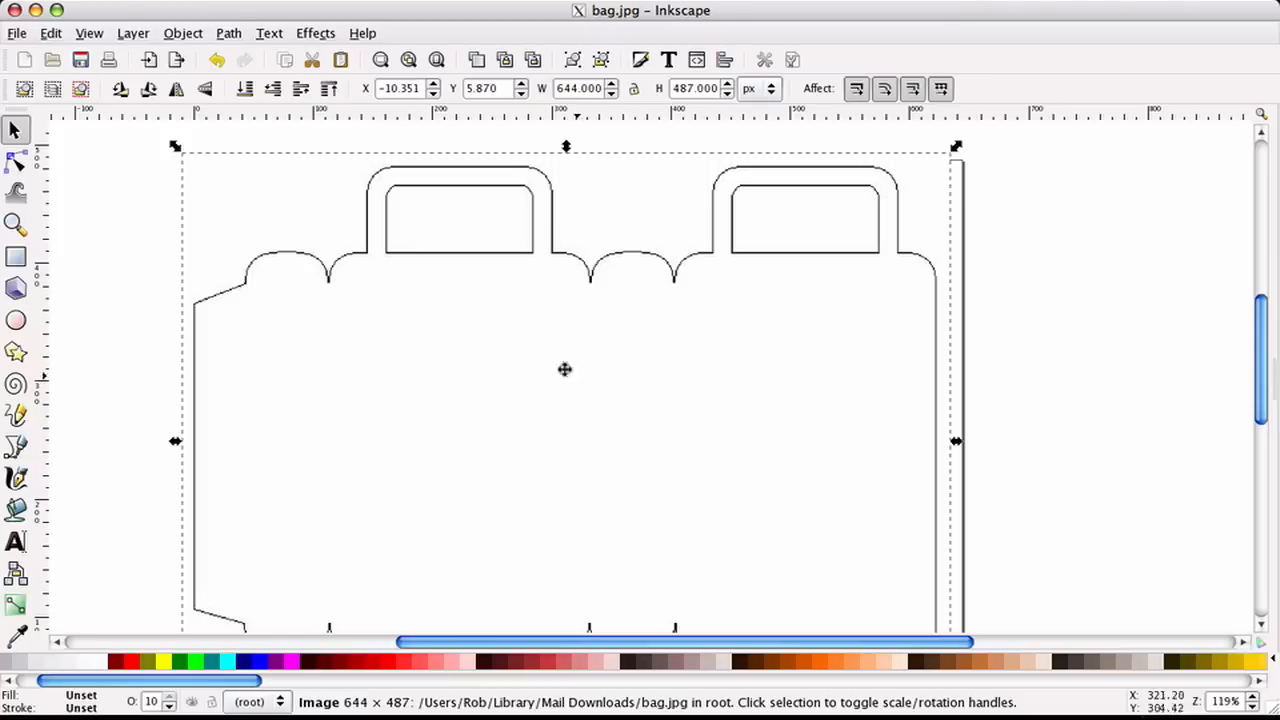
mouse_move(395, 288)
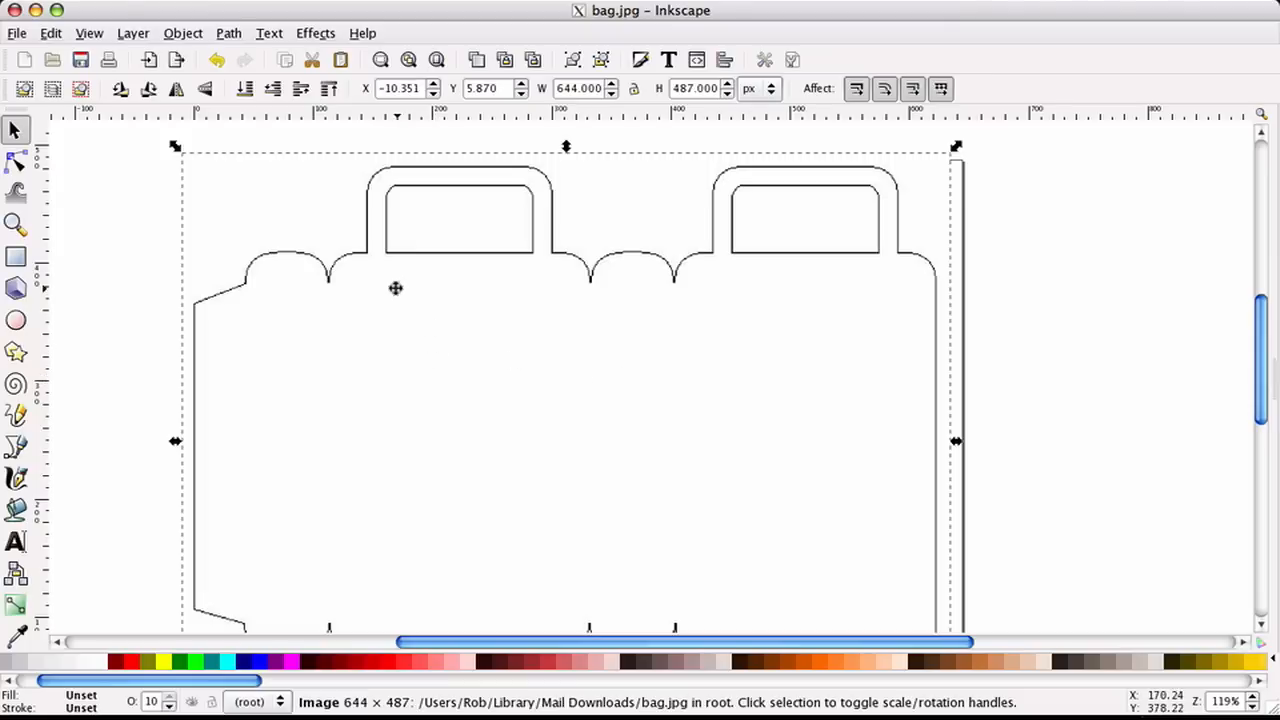
mouse_move(405, 348)
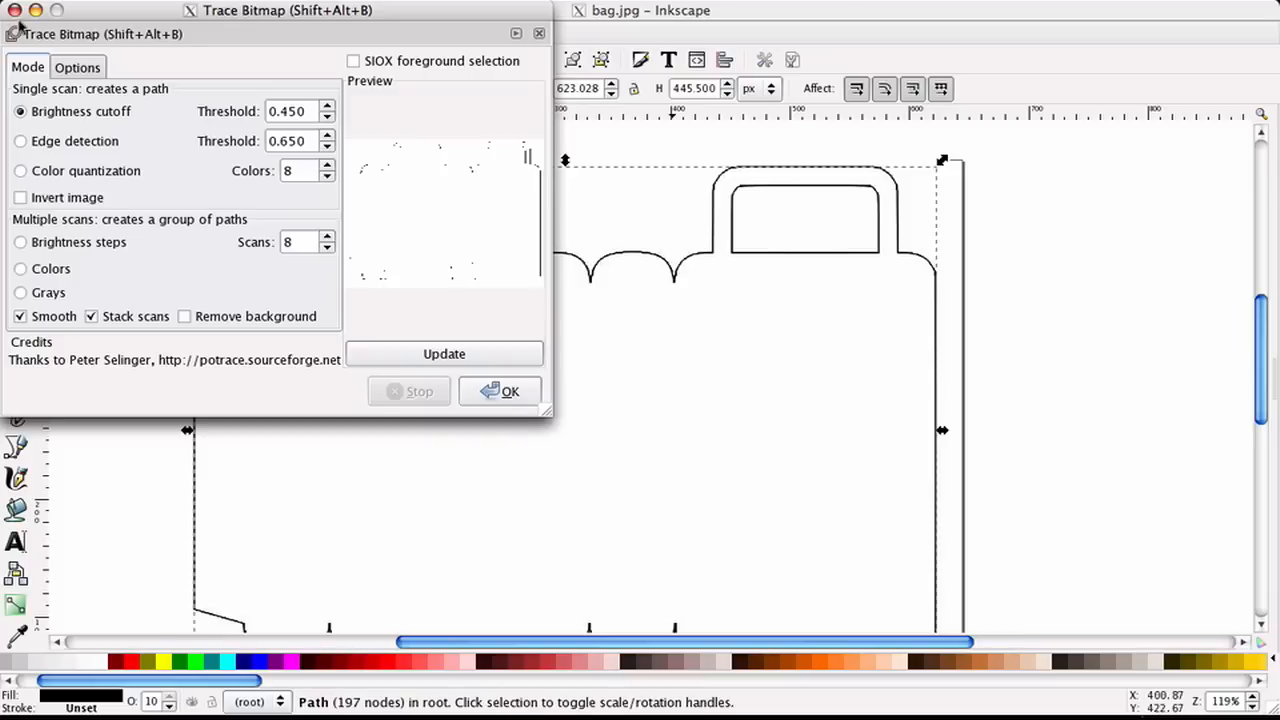
Close the Trace Bitmap dialog after tracing the bag with brightness cutoff.
click(500, 391)
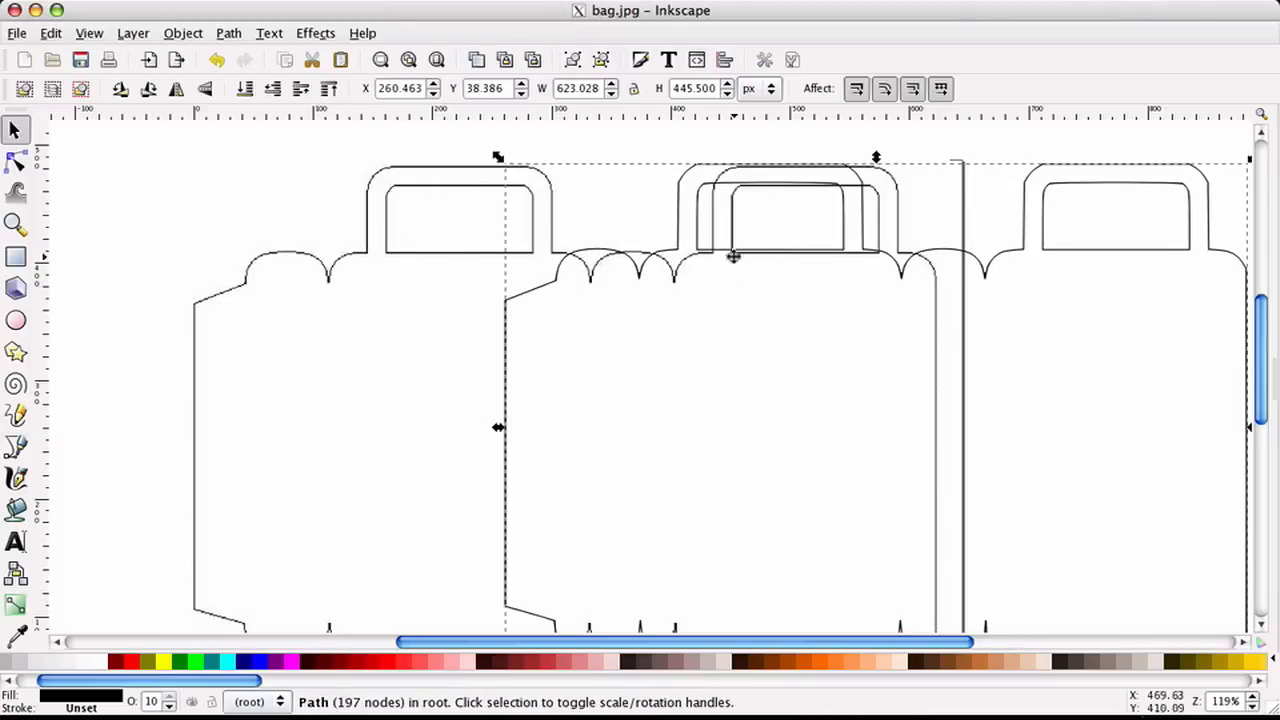
mouse_move(420, 253)
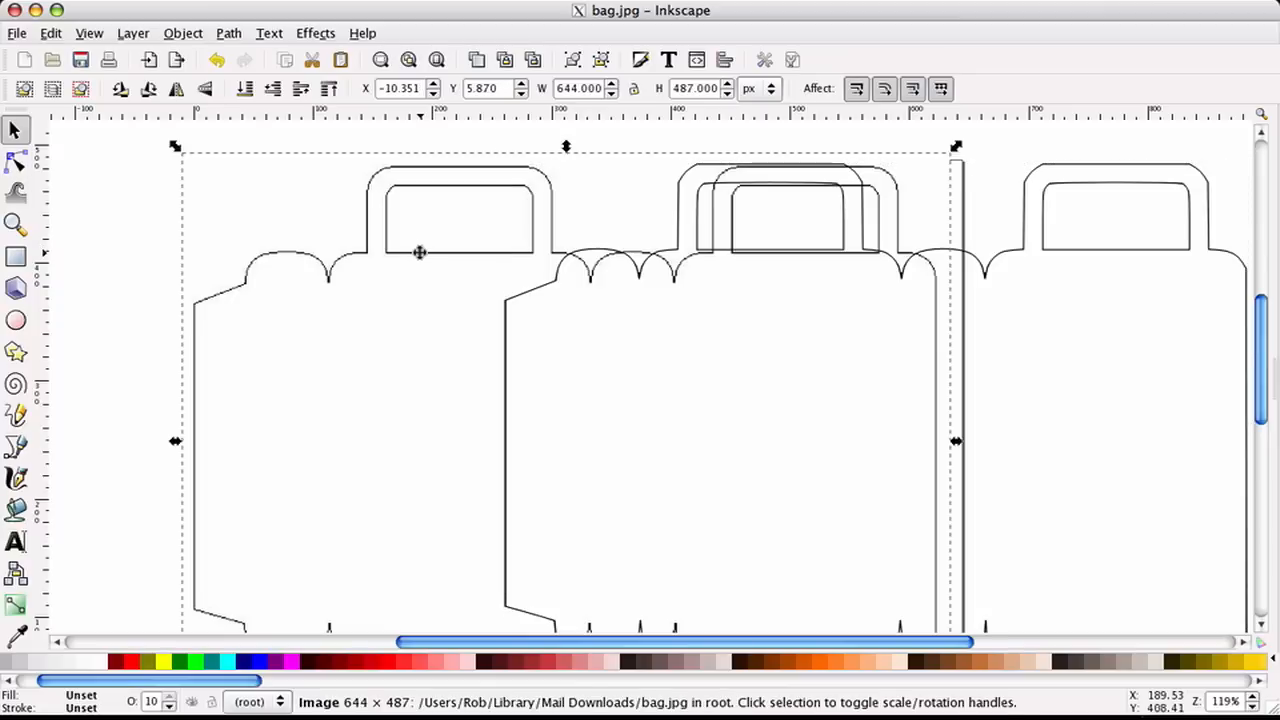
Drag the traced bag path over the original bitmap's position.
drag(420, 252, 597, 252)
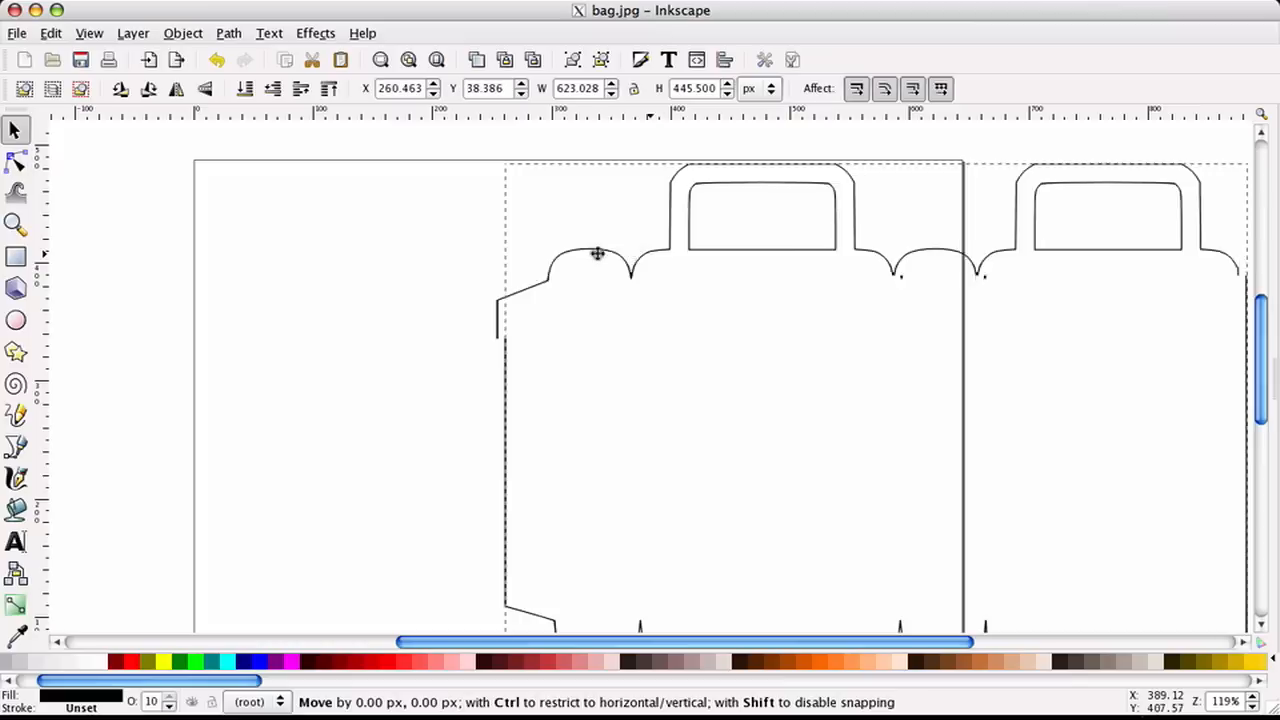
drag(597, 253, 345, 253)
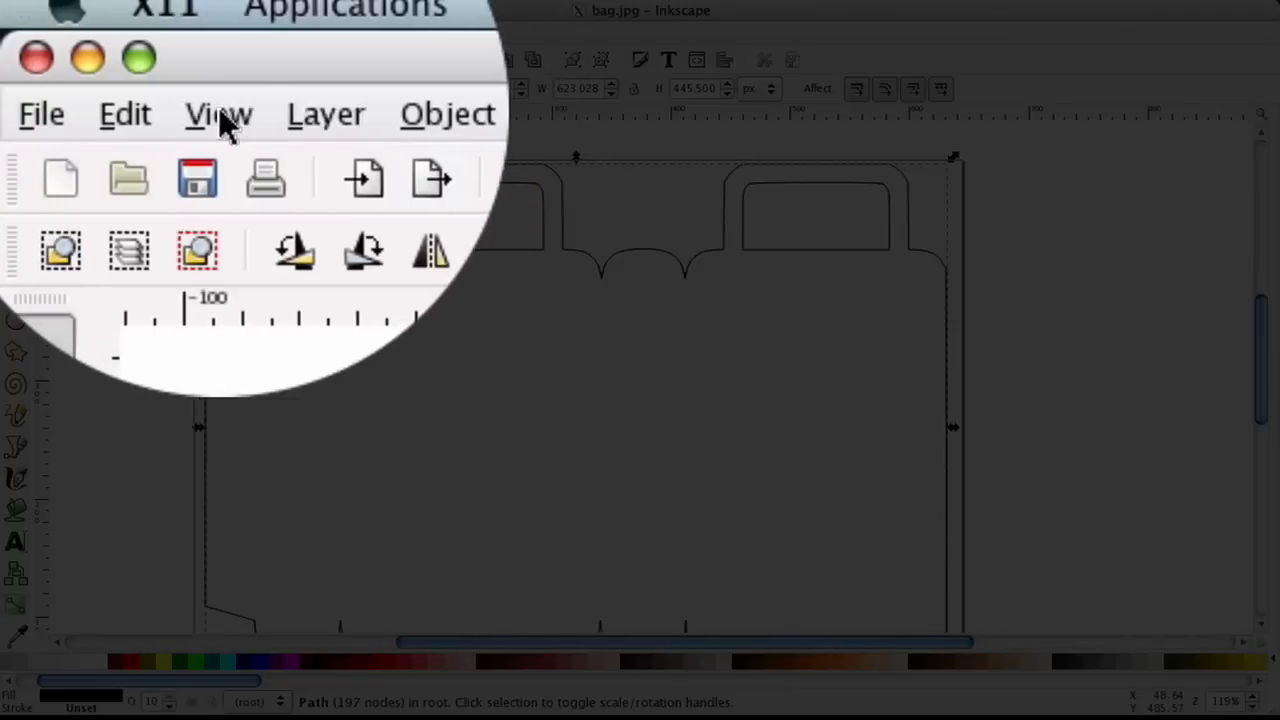
Switch the View display mode to Outline.
click(218, 113)
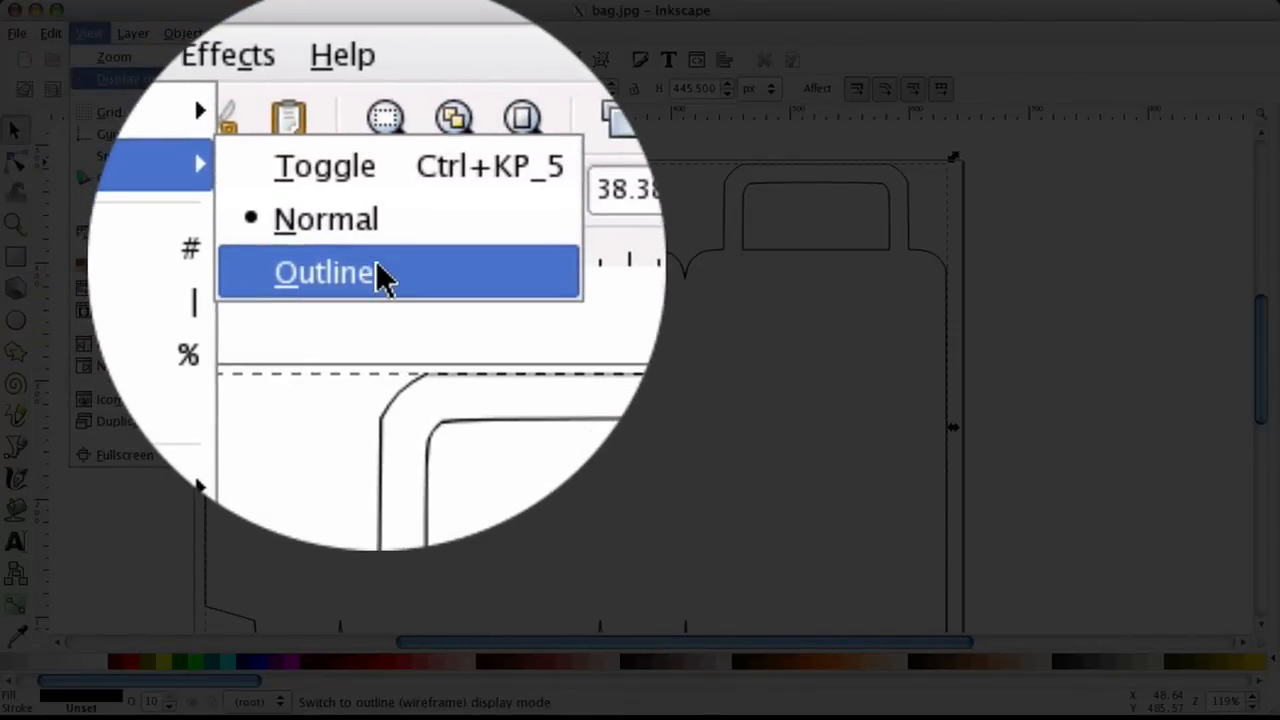
click(322, 272)
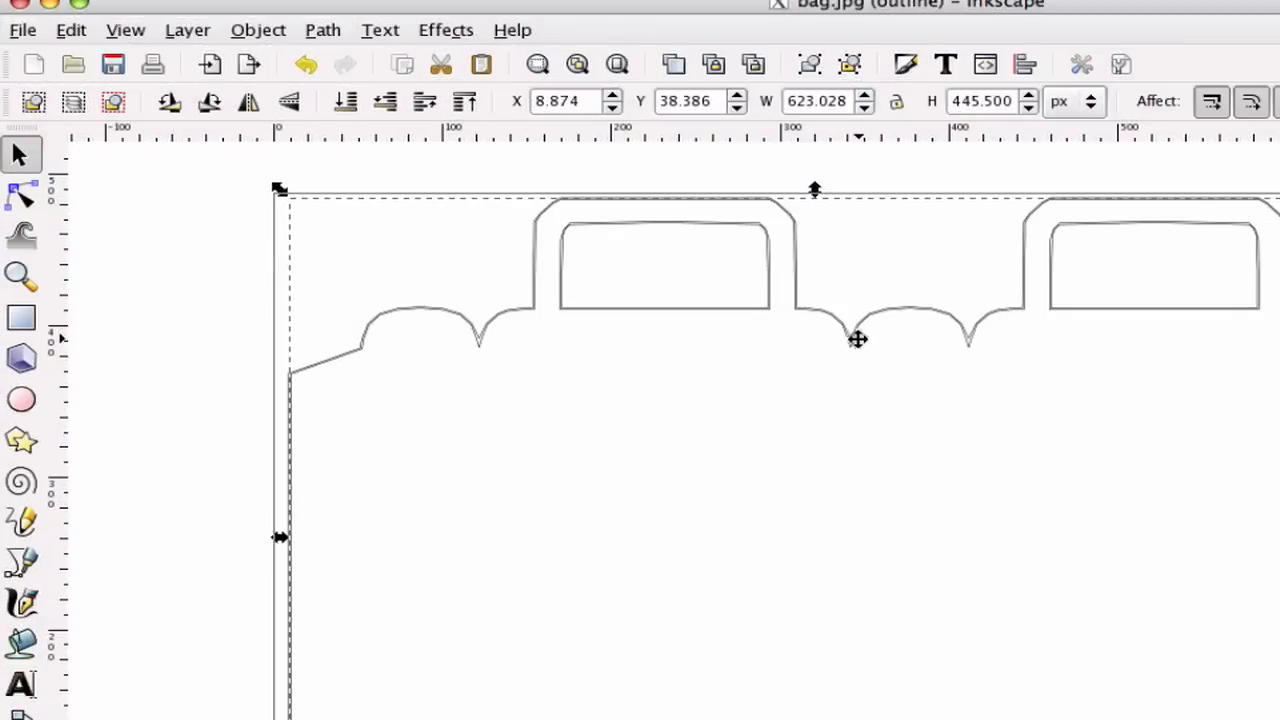
mouse_move(854, 343)
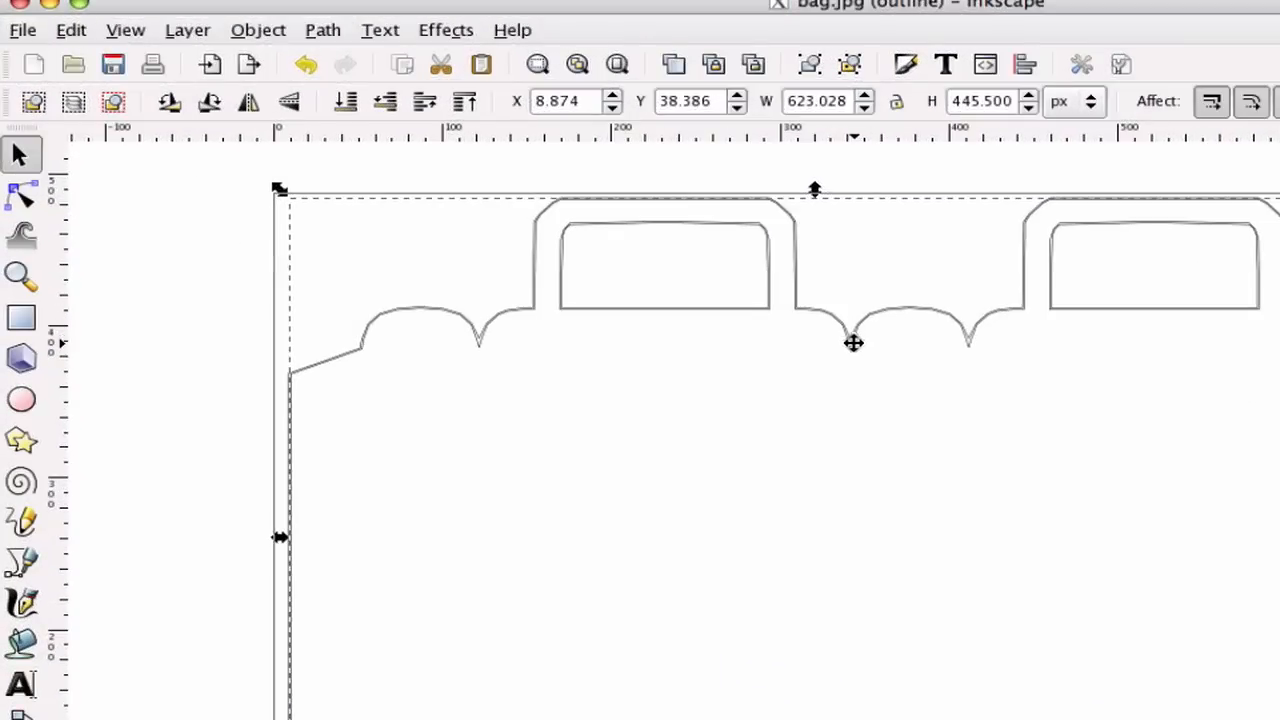
mouse_move(547, 342)
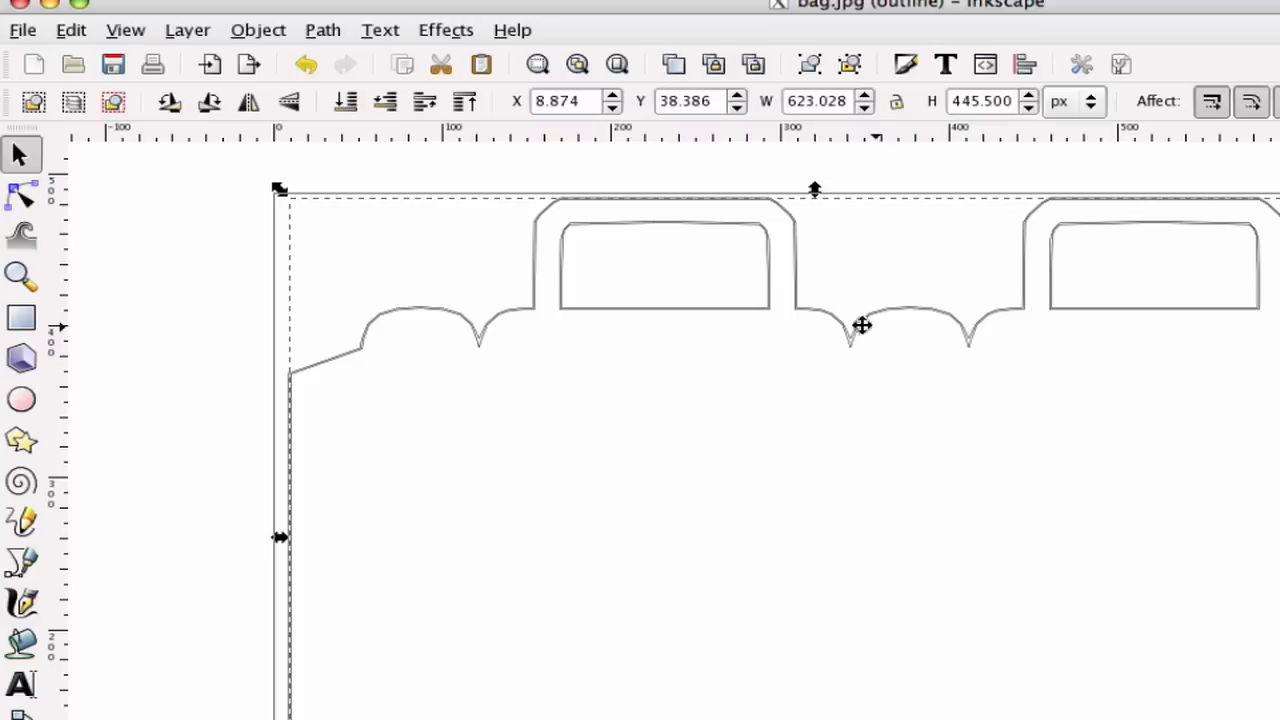
mouse_move(837, 332)
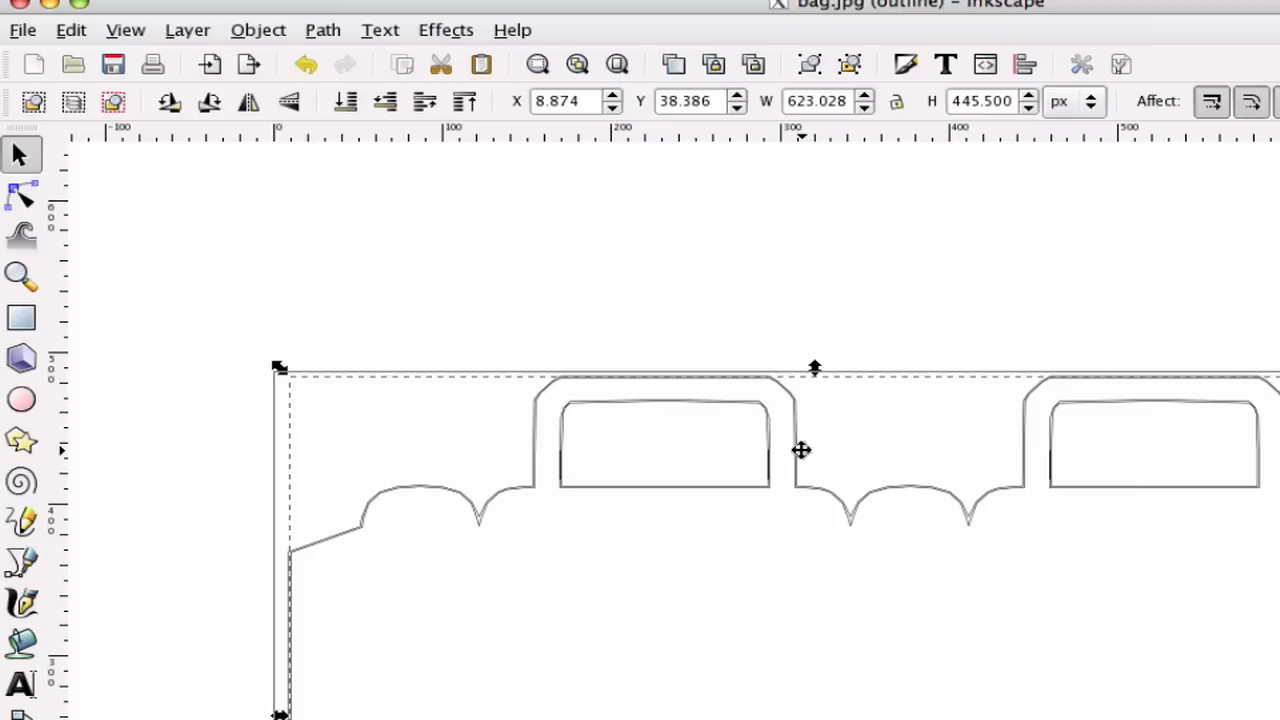
Apply Path > Break Apart to the traced bag outline.
scroll(down, 3)
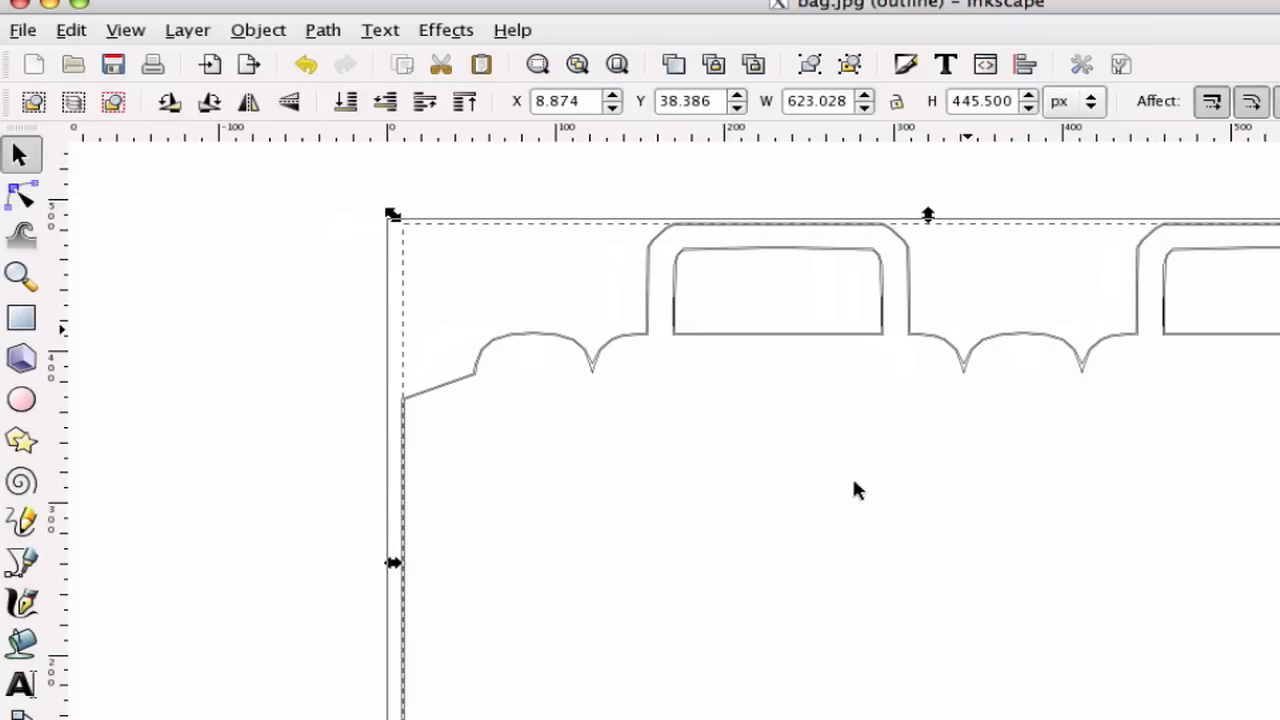
mouse_move(385, 220)
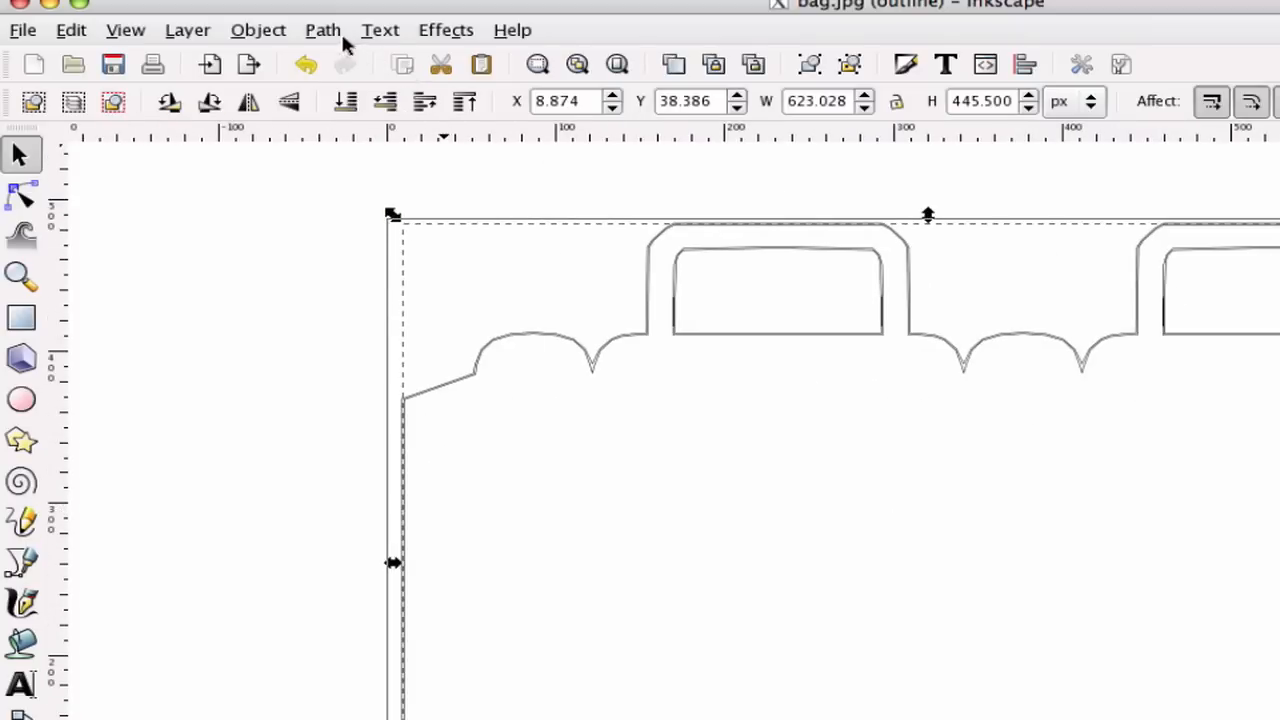
click(322, 29)
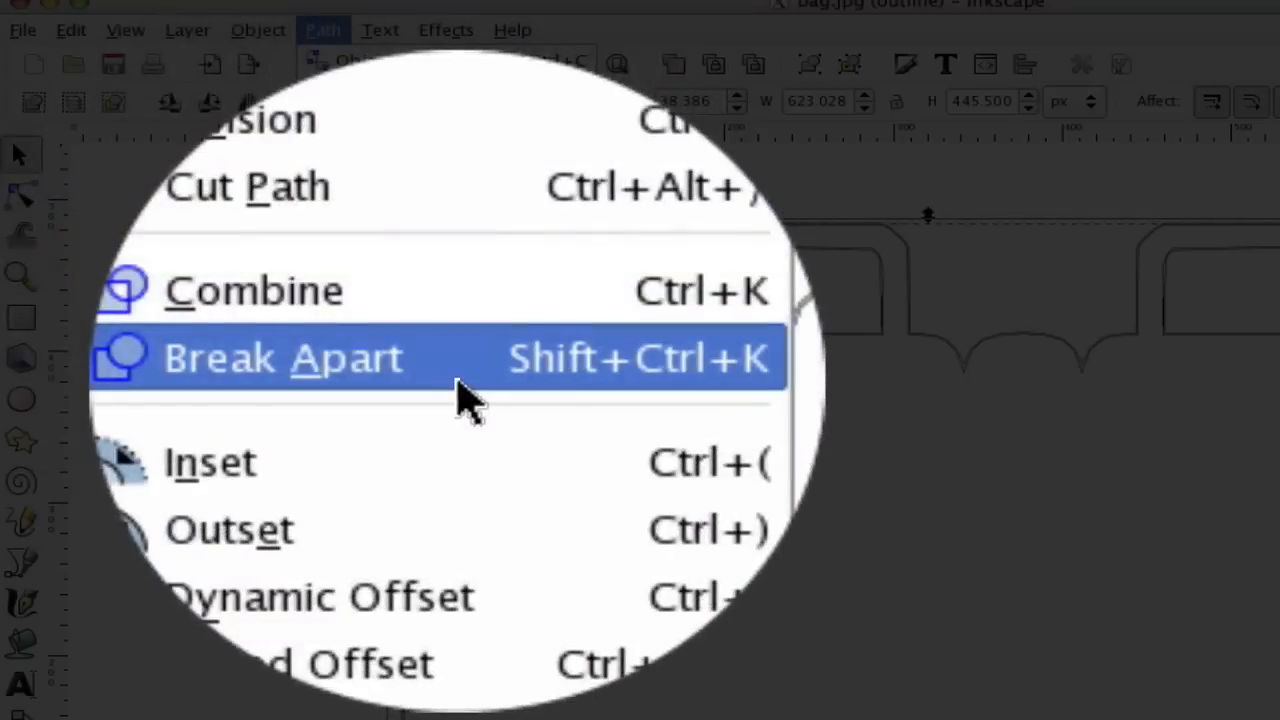
click(283, 358)
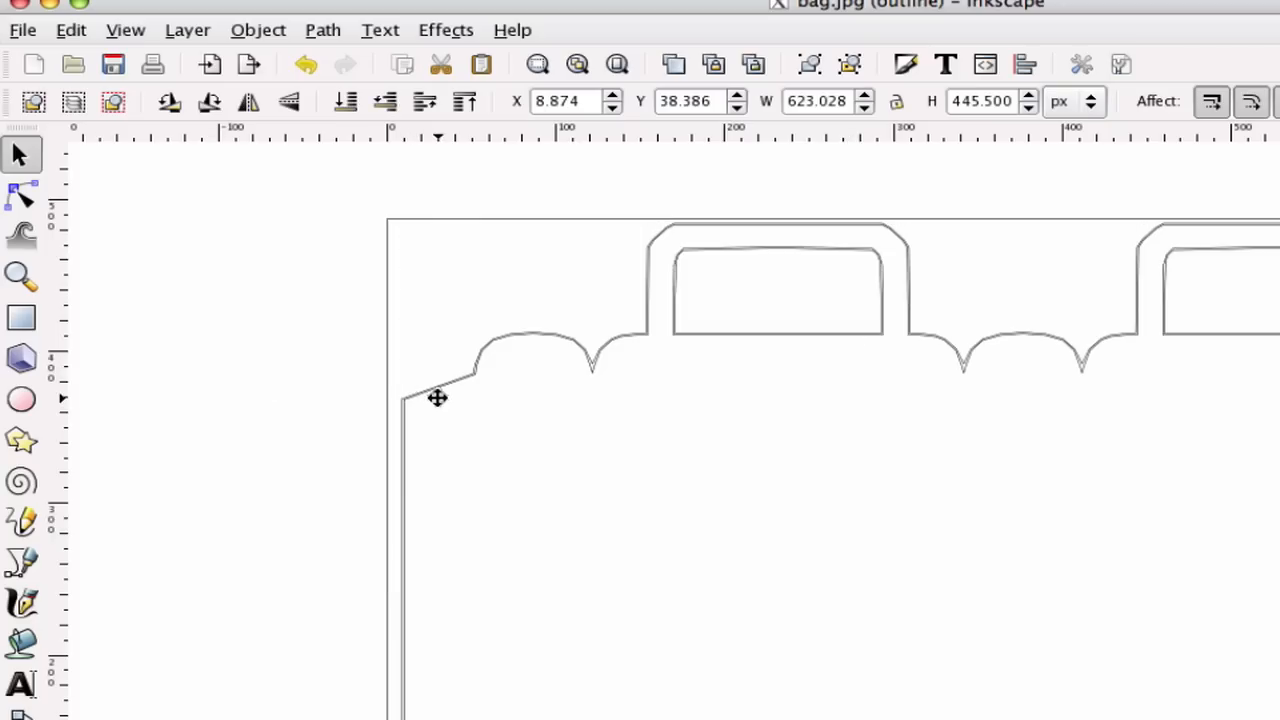
Drag a selection box around the inner duplicate line pieces of the handle.
drag(437, 397, 219, 381)
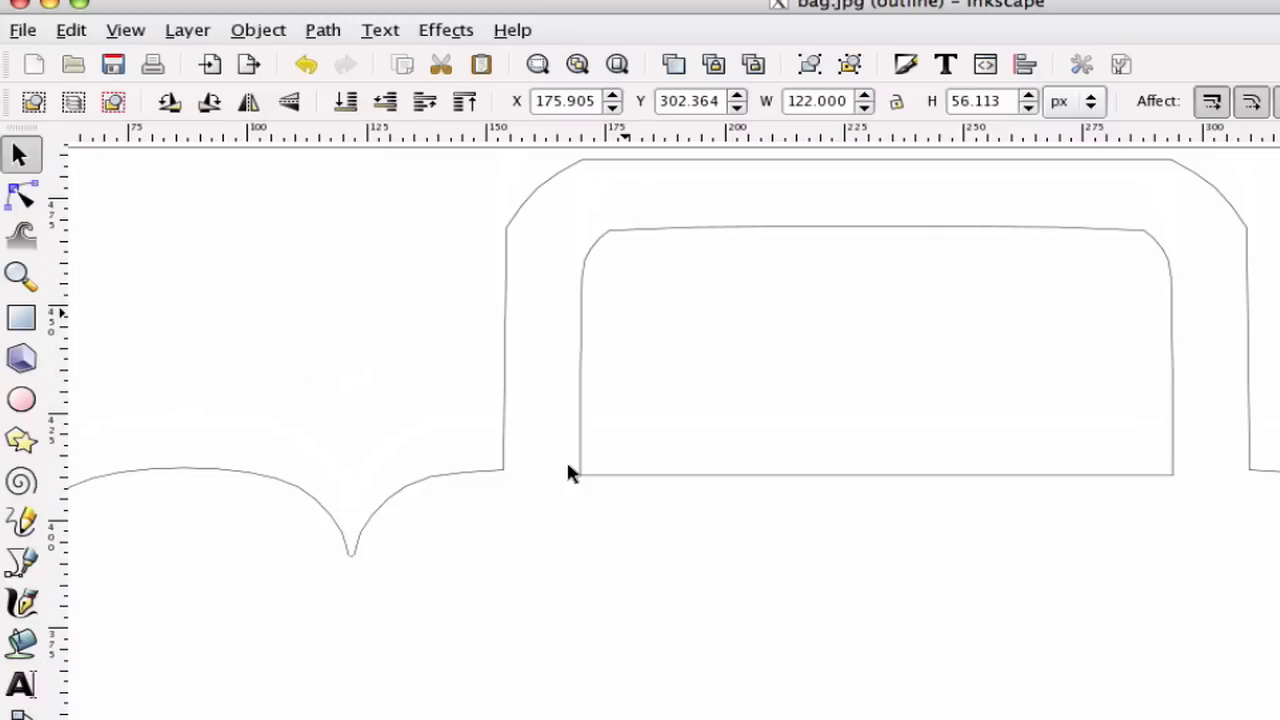
mouse_move(1085, 463)
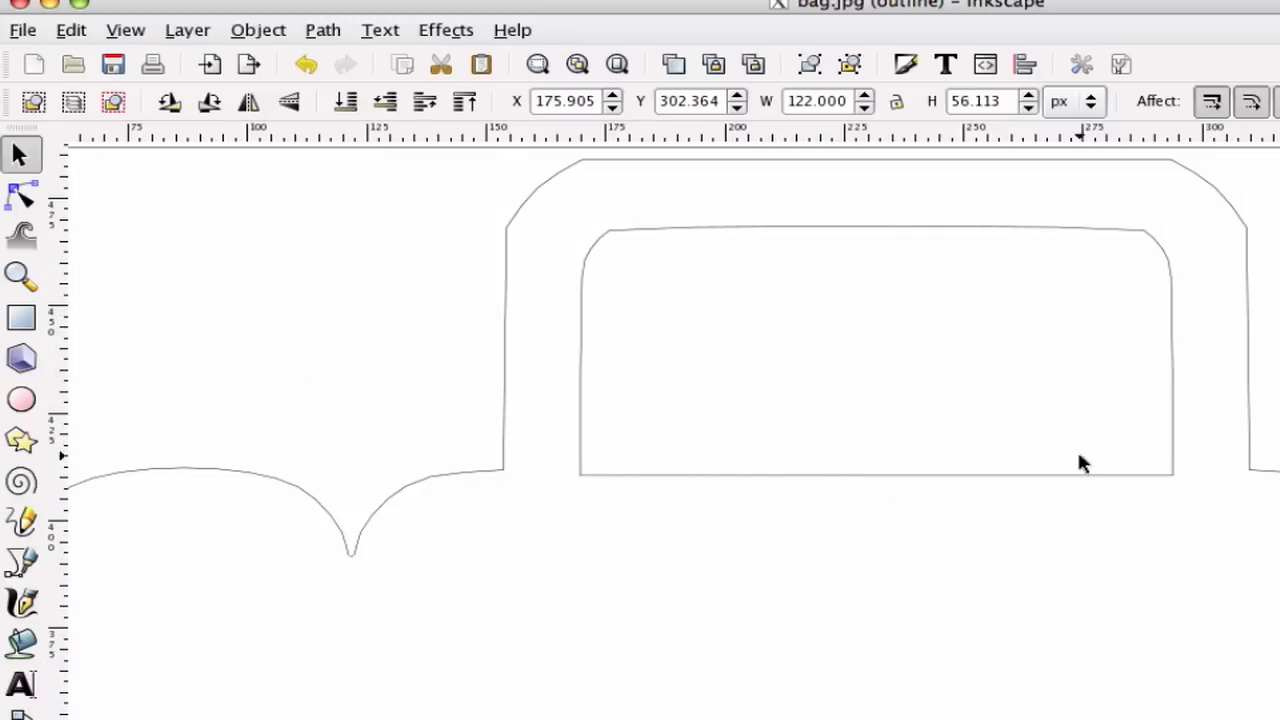
mouse_move(617, 387)
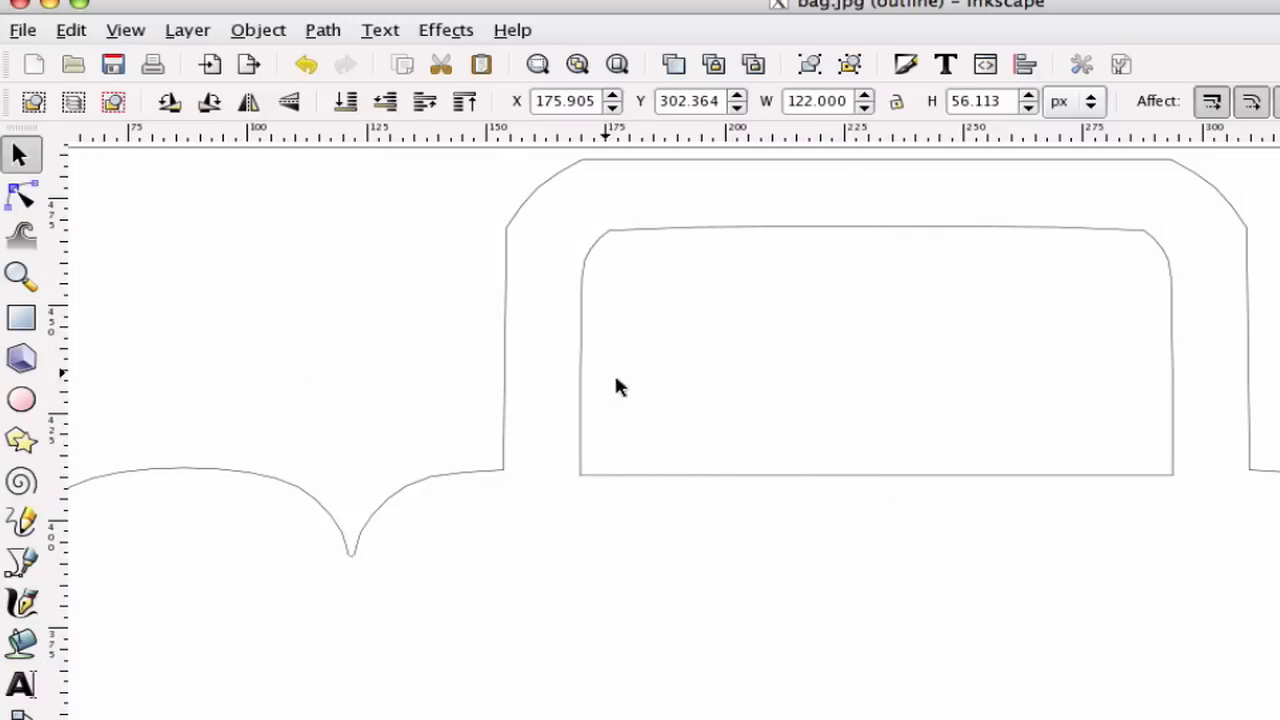